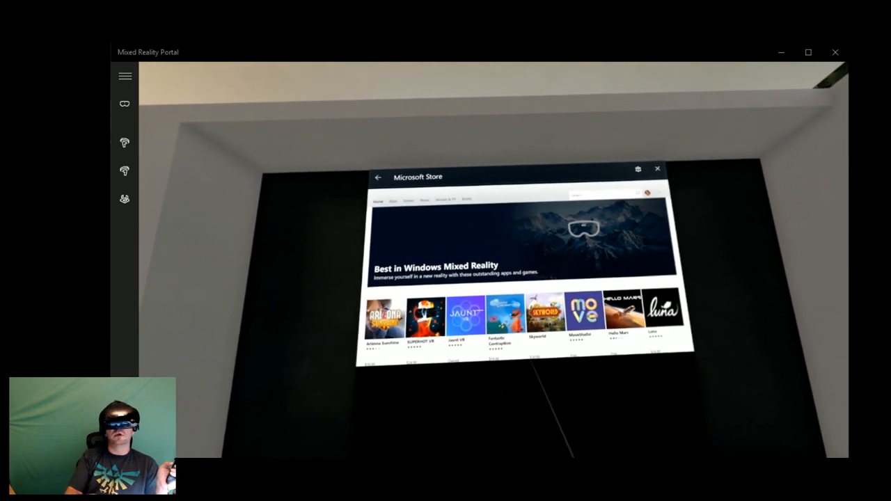
# View the Skyworld product page's trailer, features and system requirements sections
pyautogui.click(540, 315)
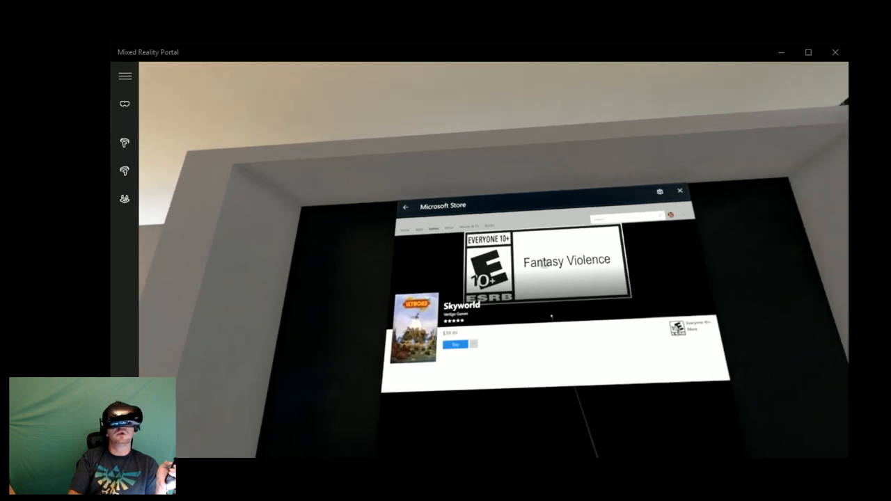
pyautogui.scroll(-3)
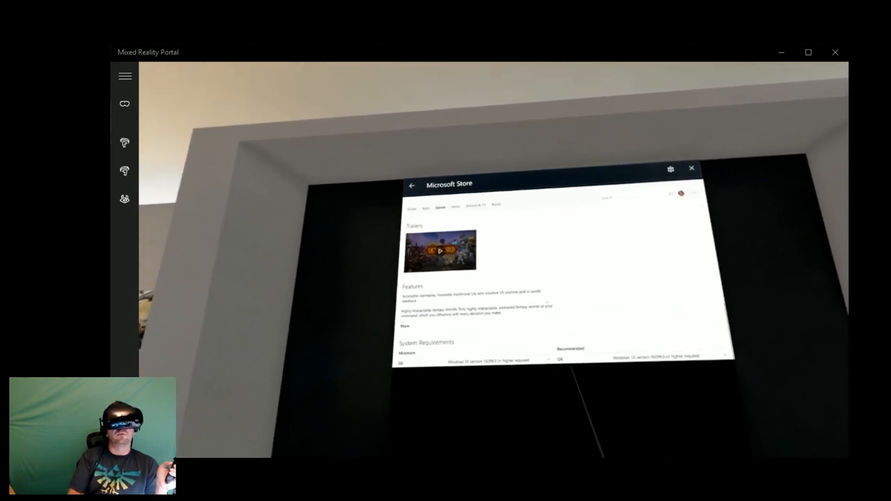